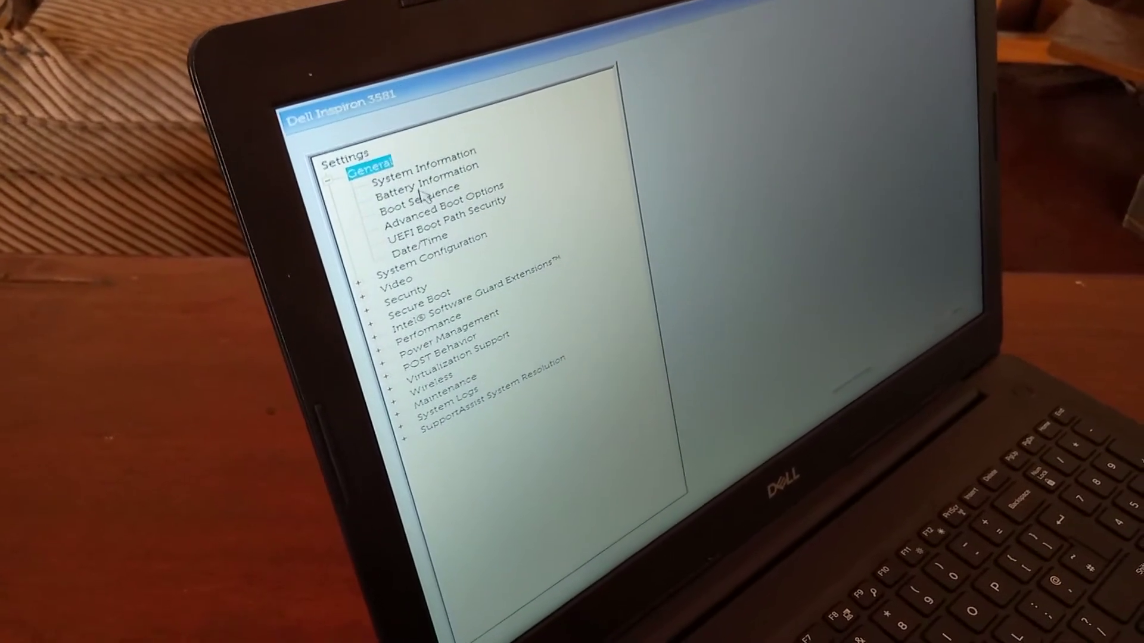
Step: Review the Boot Sequence, then view Advanced Boot Options with Legacy Option ROMs disabled
left_click(408, 200)
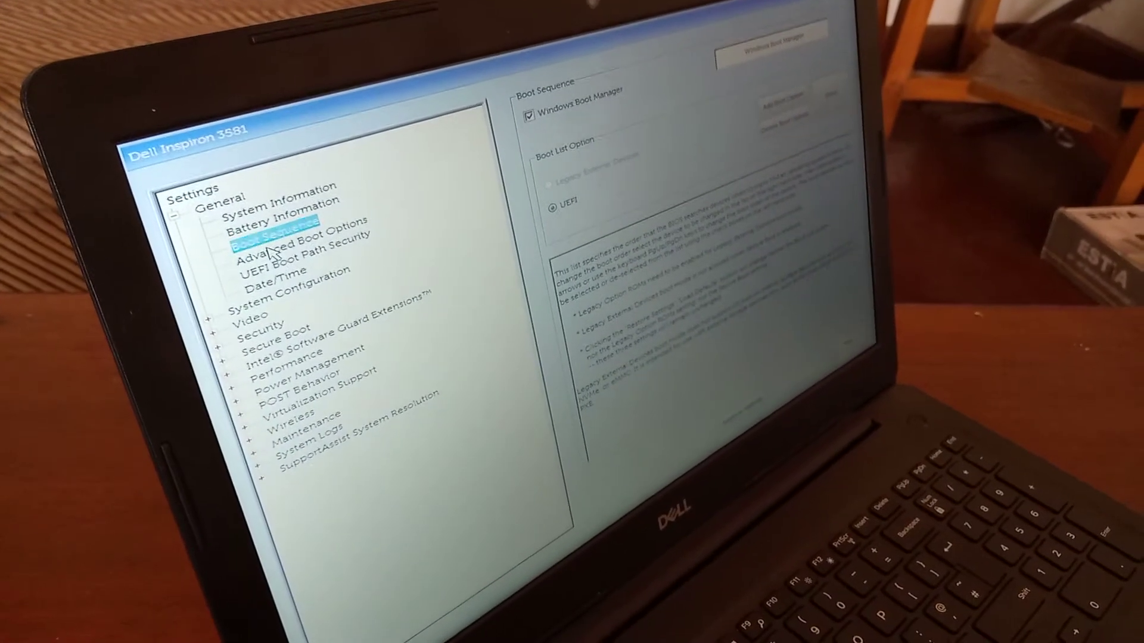
left_click(297, 250)
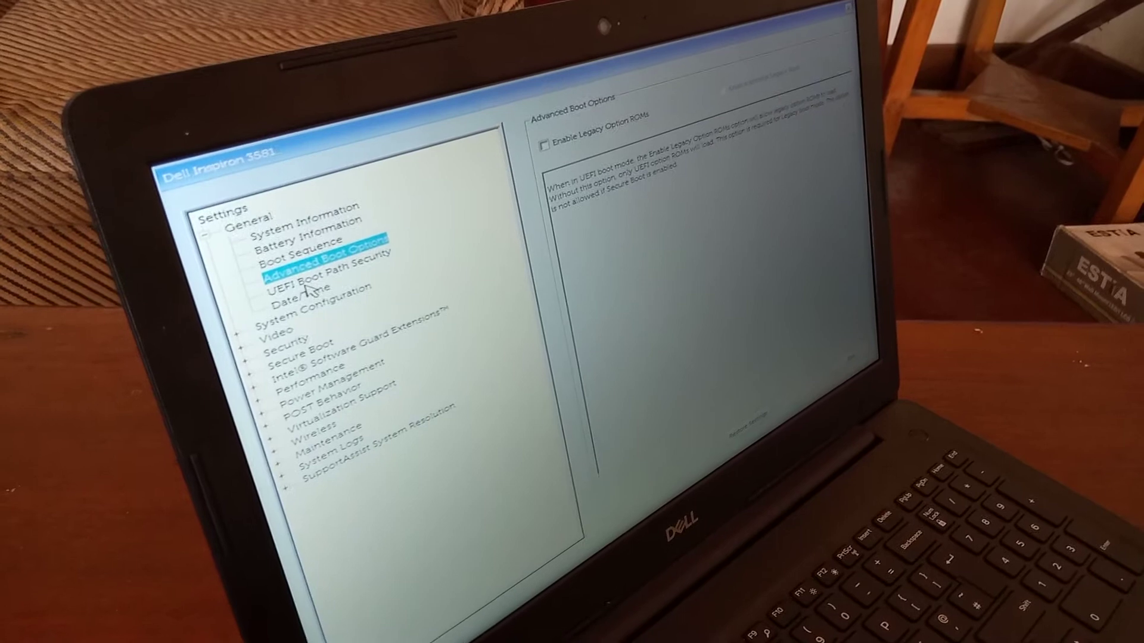
Step: View UEFI Boot Path Security (Always, Except Internal HDD), then the Secure Boot Enable page
left_click(314, 278)
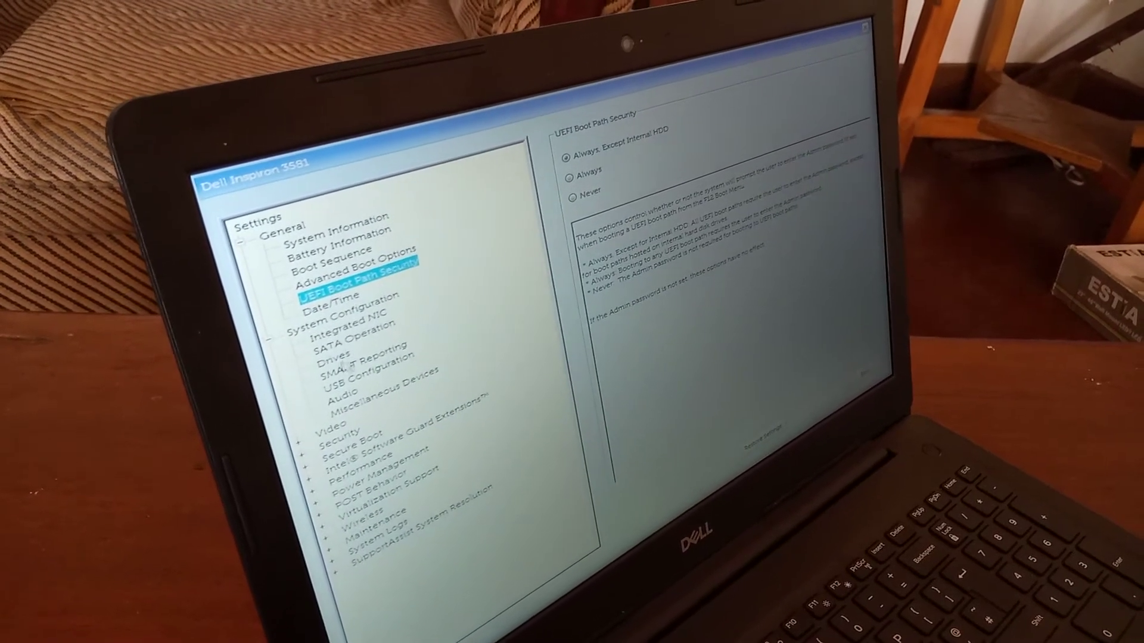
left_click(362, 386)
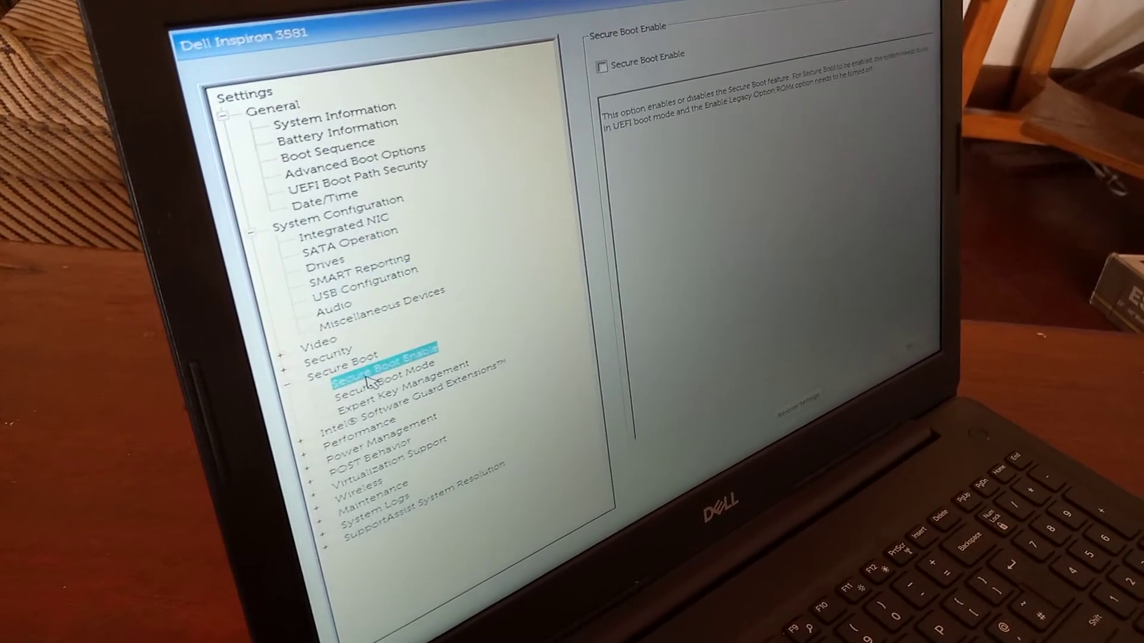
Step: Check Secure Boot Mode, which is set to Deployed Mode rather than Audit Mode
left_click(374, 378)
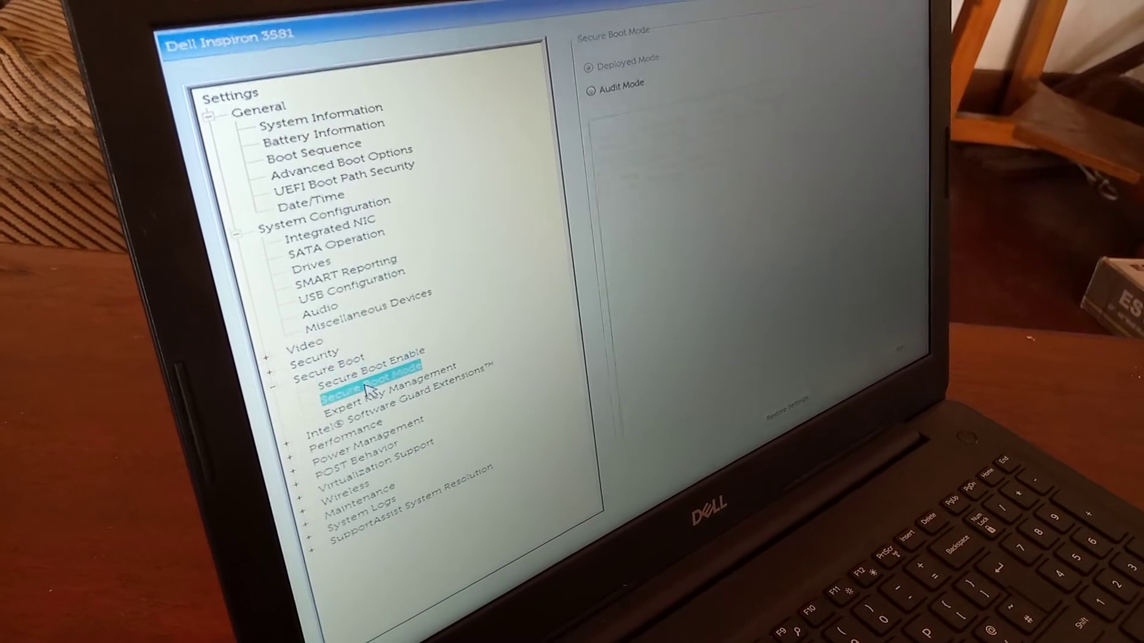